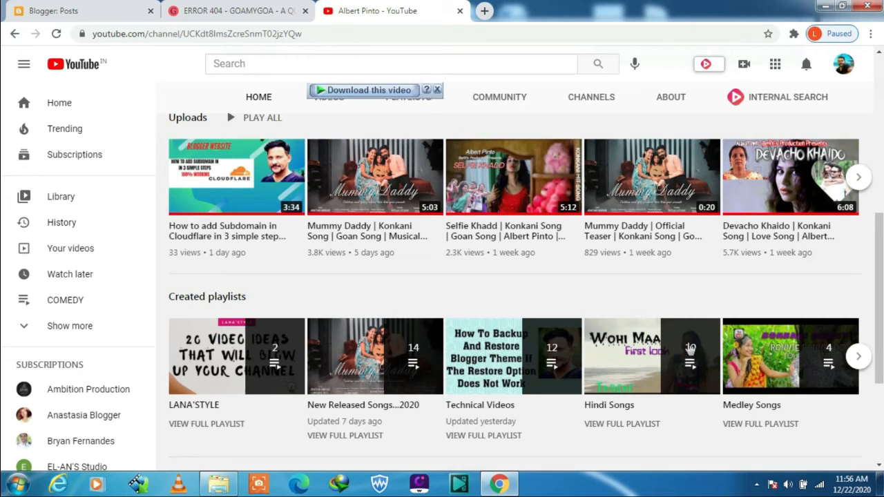
Scroll travel-goa.in's overview past the API details down to the Advanced Actions section.
scroll(down, 3)
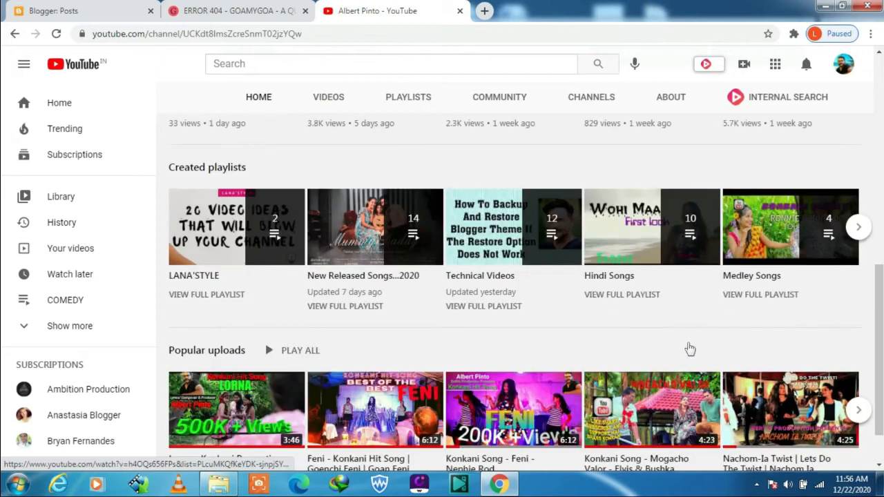
scroll(down, 3)
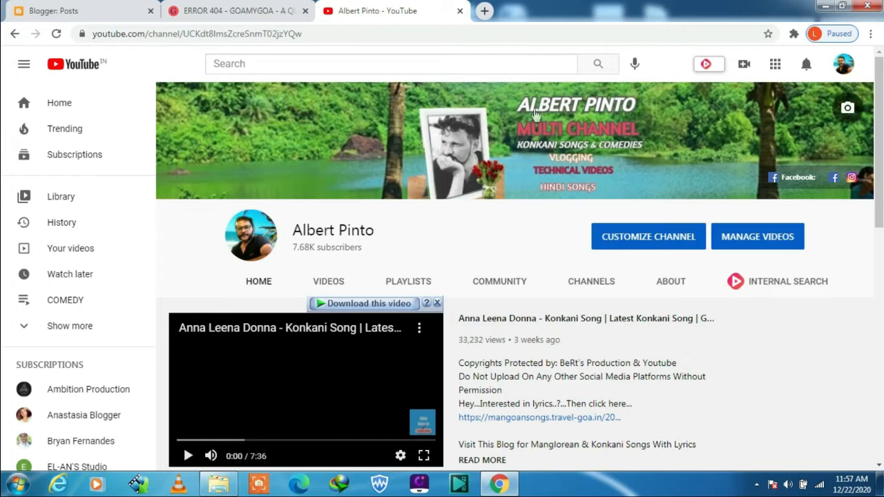
mouse_move(514, 285)
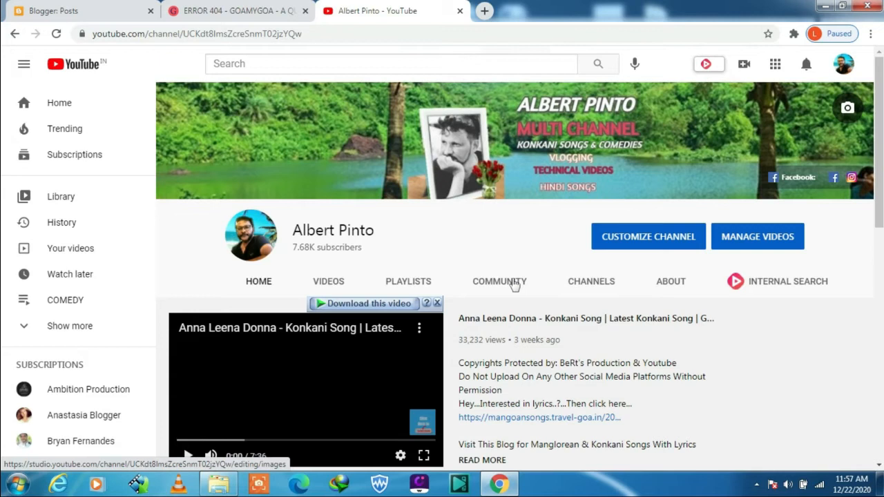
scroll(down, 3)
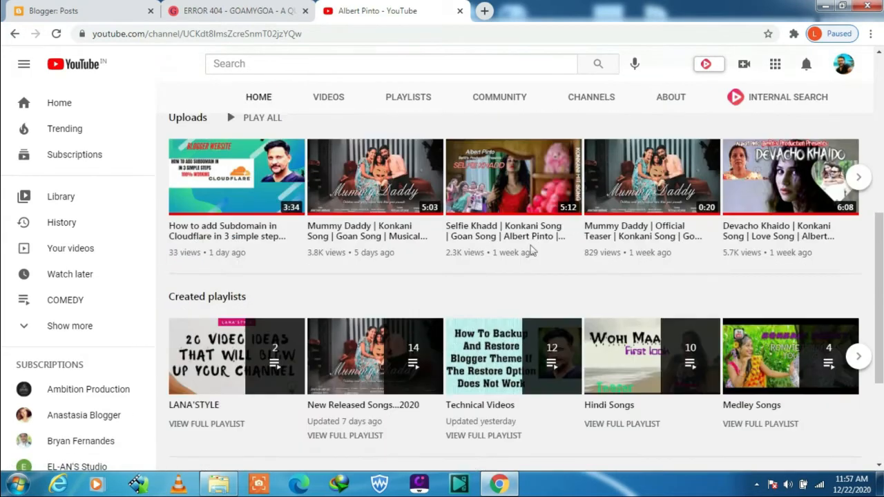
scroll(down, 3)
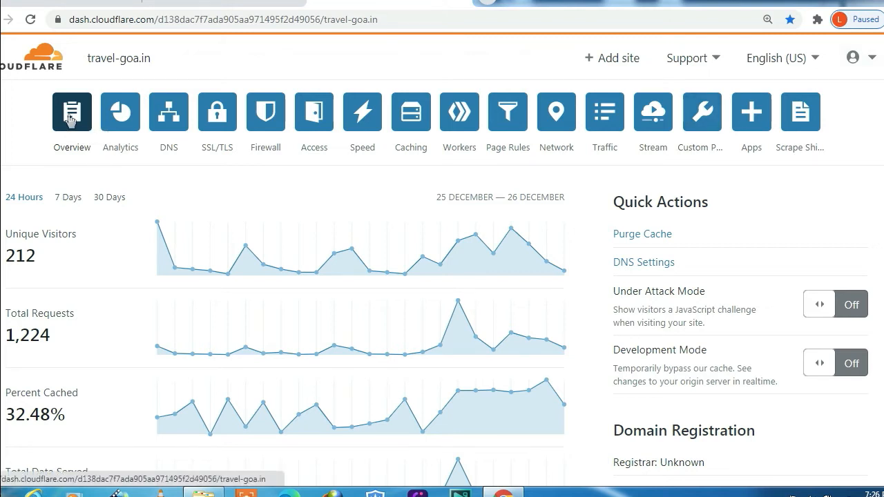
mouse_move(394, 166)
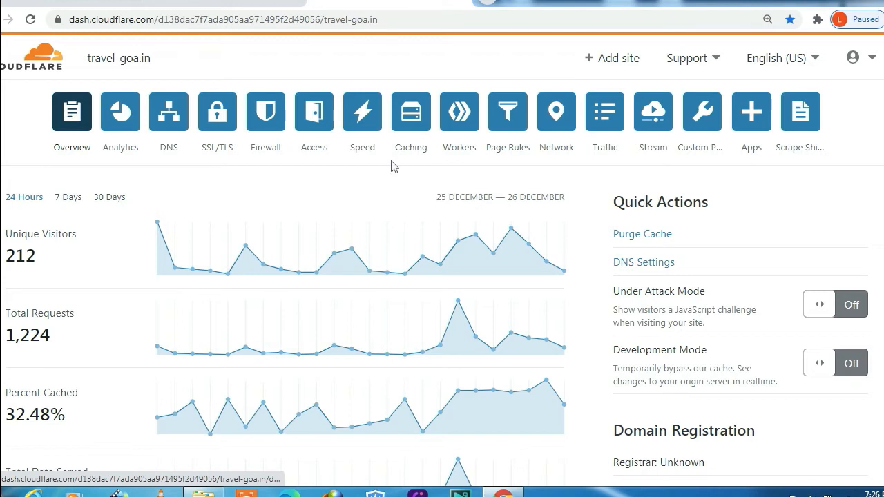
mouse_move(387, 271)
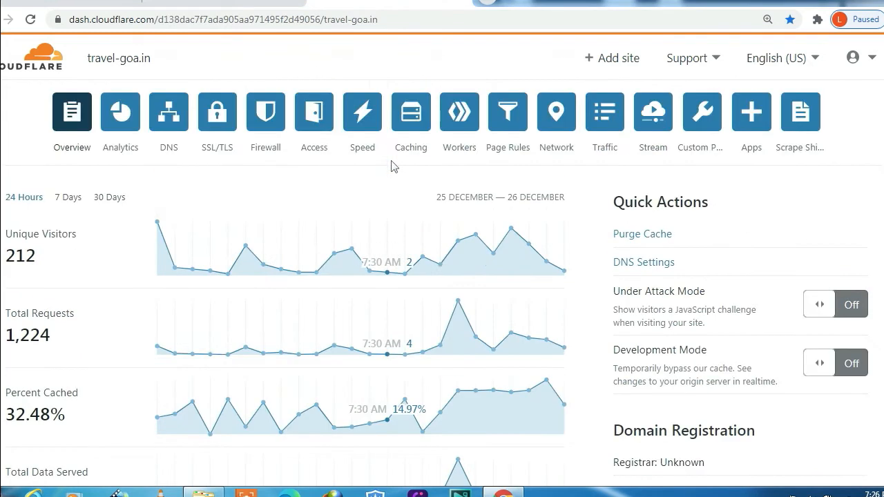
scroll(down, 3)
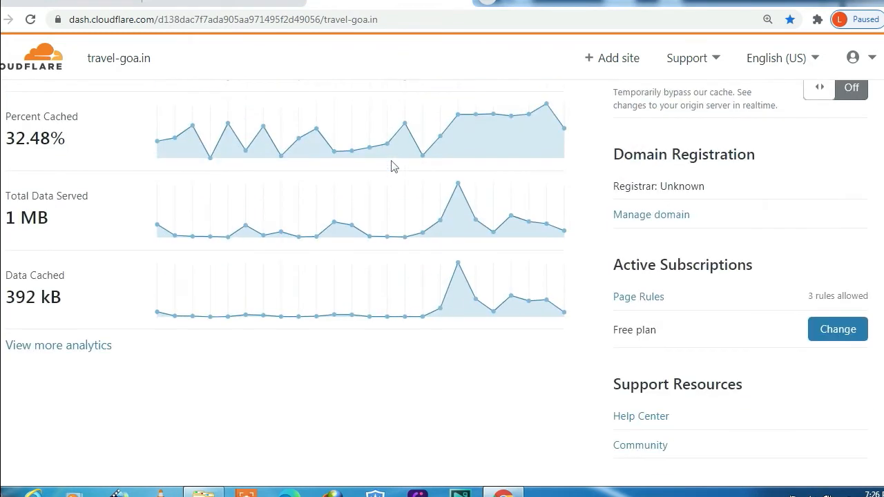
scroll(down, 3)
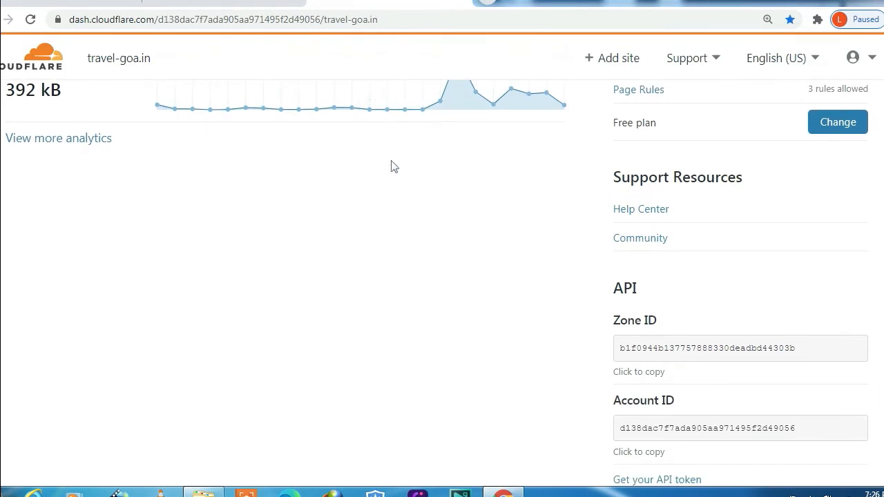
scroll(down, 3)
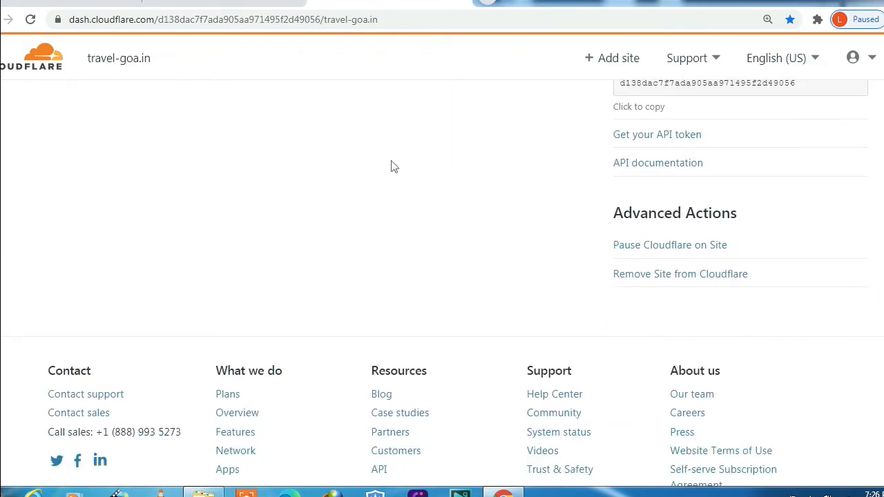
double_click(674, 213)
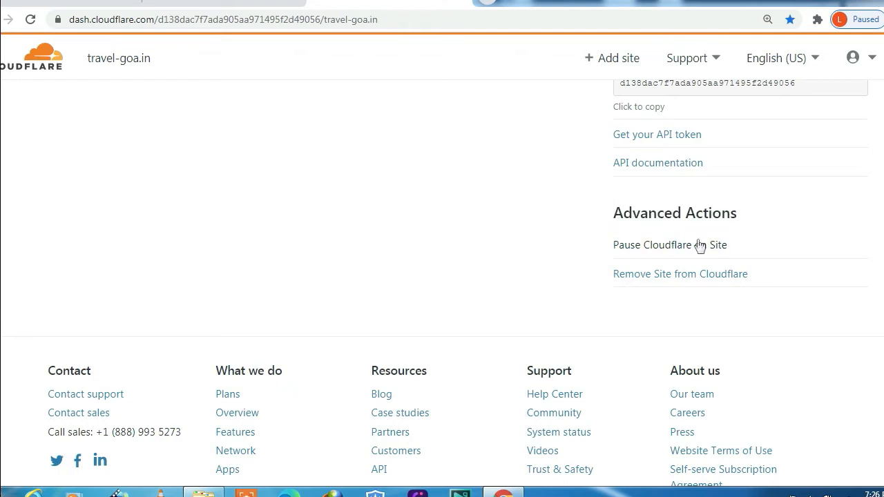
Pause Cloudflare on travel-goa.in and confirm the Pause Website warning dialog.
click(652, 245)
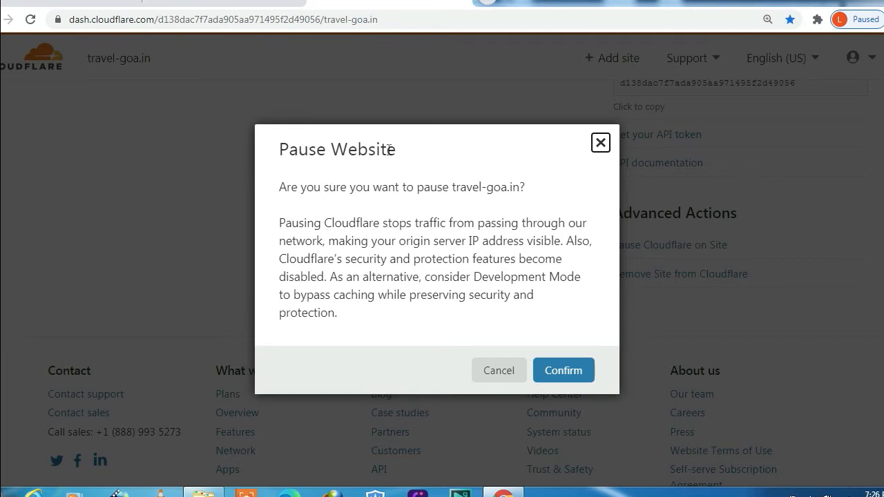
mouse_move(401, 154)
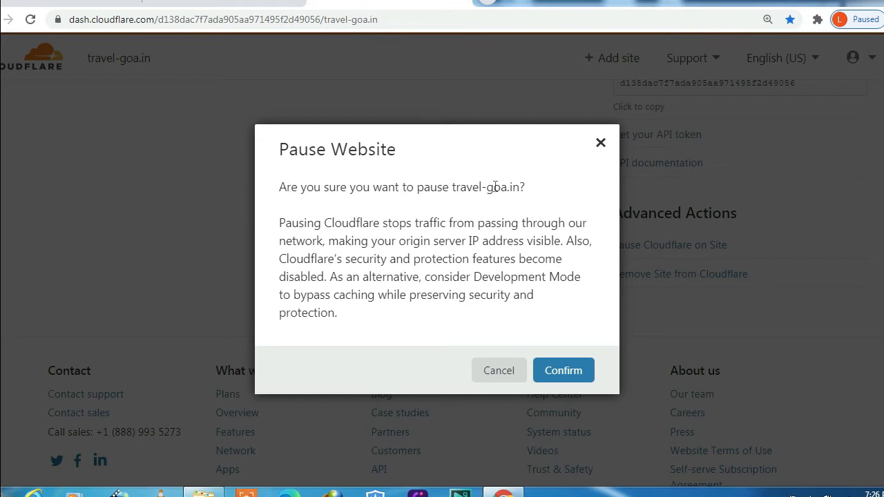
triple_click(400, 188)
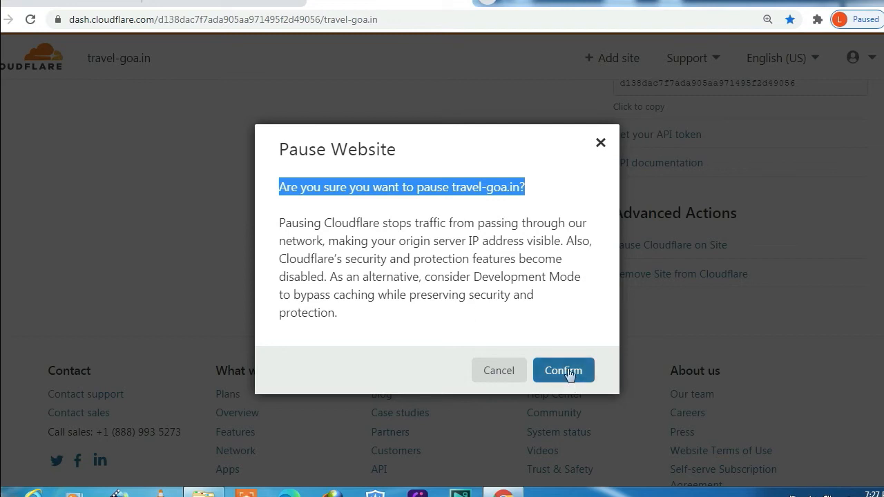
click(564, 370)
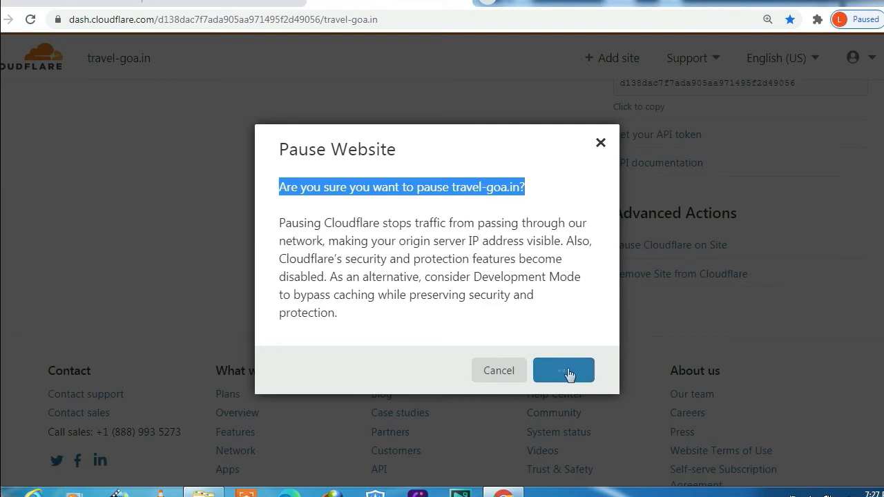
click(563, 370)
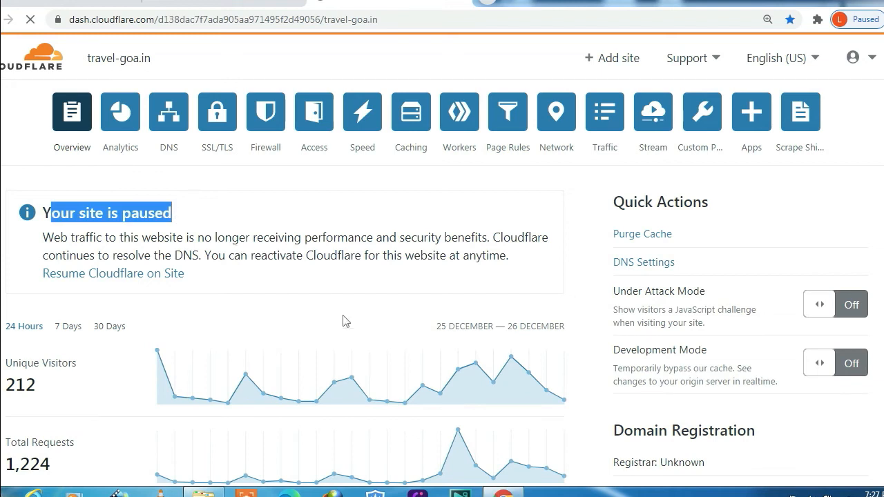
mouse_move(345, 309)
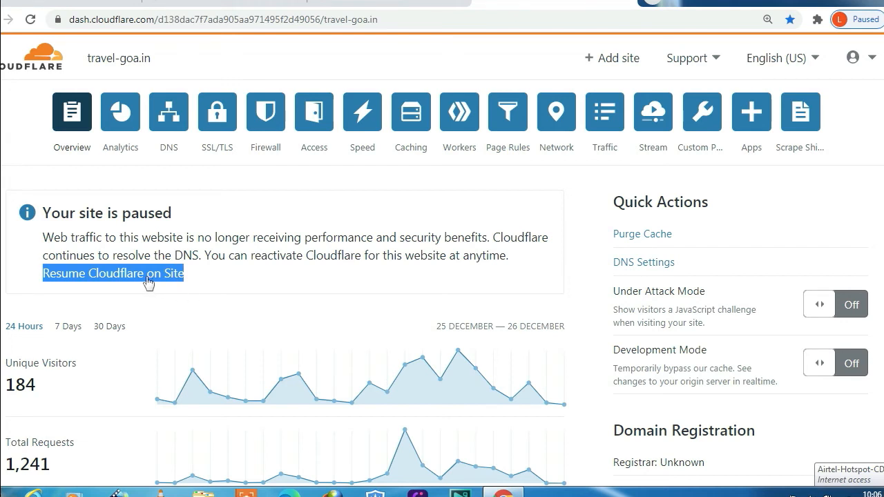
mouse_move(149, 285)
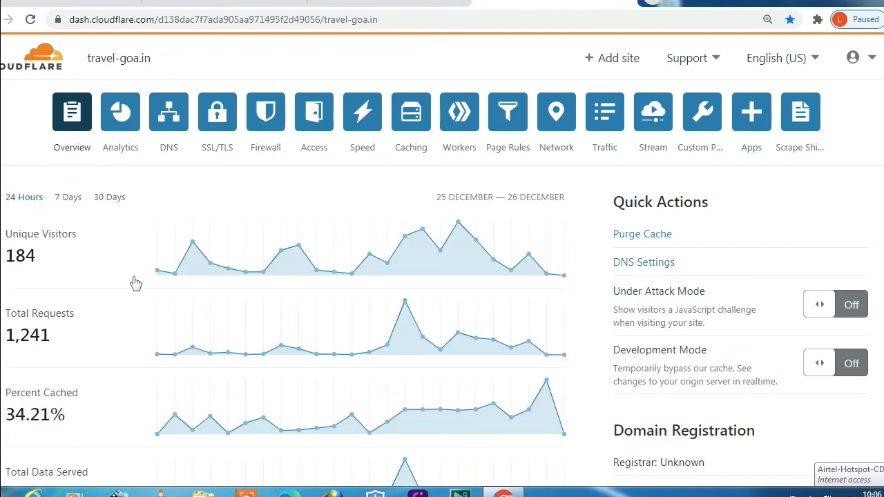
mouse_move(68, 84)
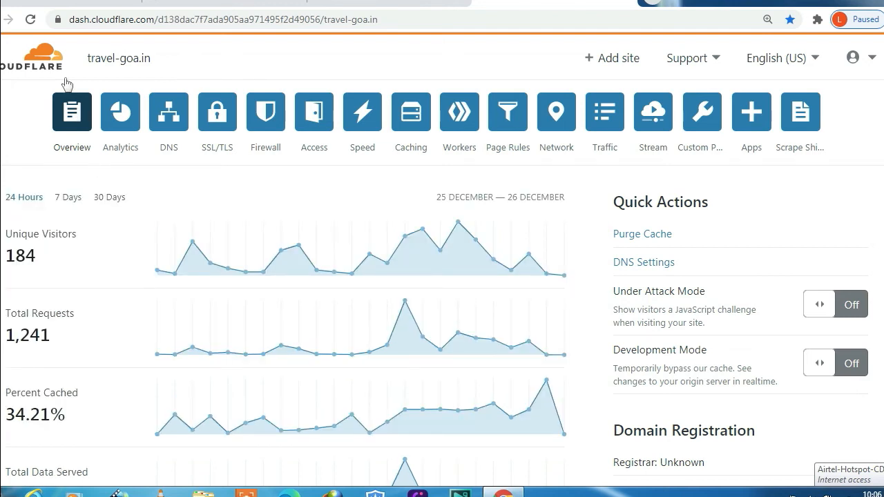
mouse_move(262, 260)
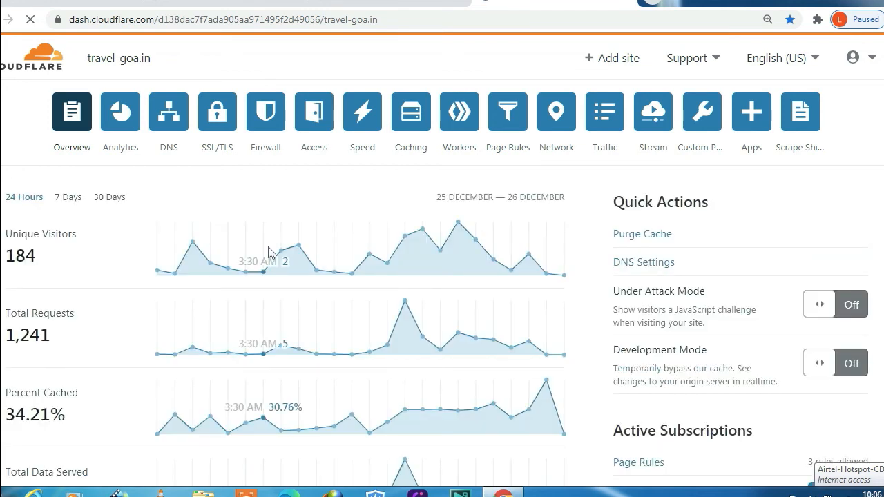
Verify Advanced Actions offers 'Pause Cloudflare on Site' again, then return to the overview top.
scroll(down, 3)
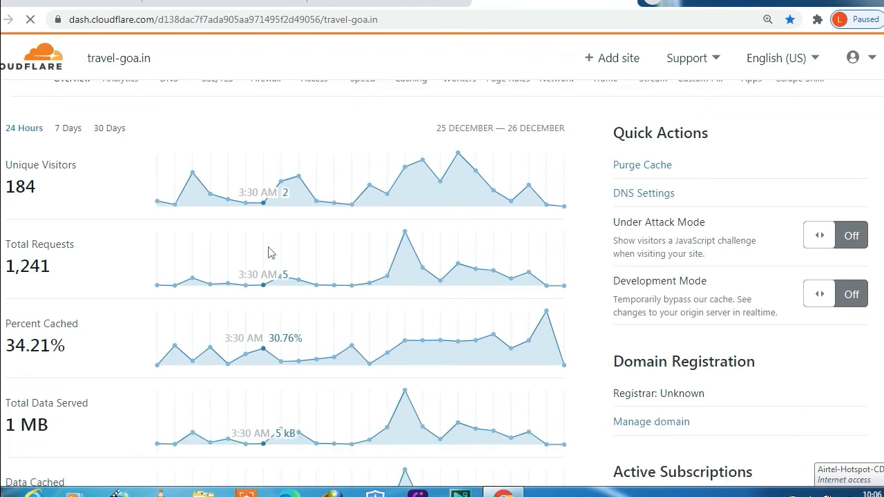
scroll(down, 3)
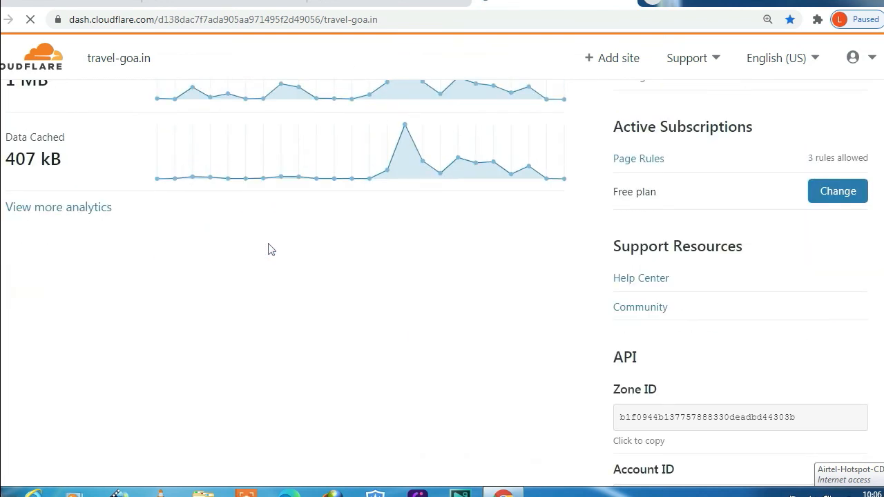
scroll(down, 3)
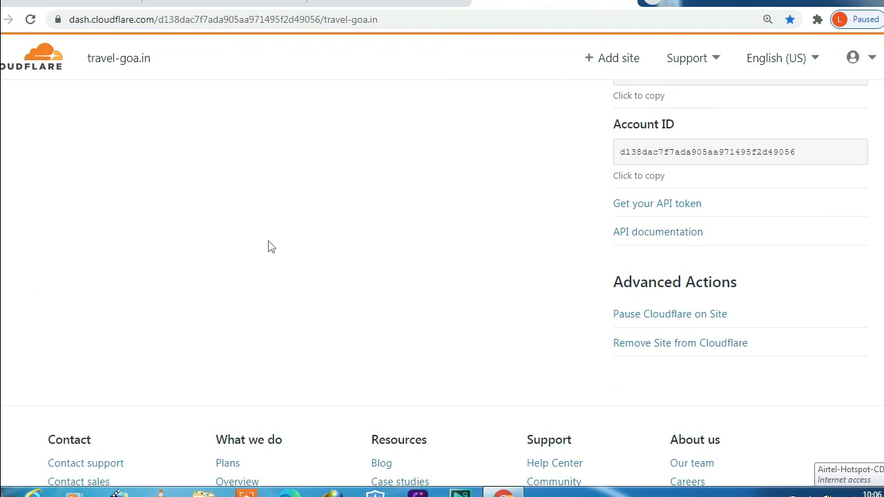
click(72, 112)
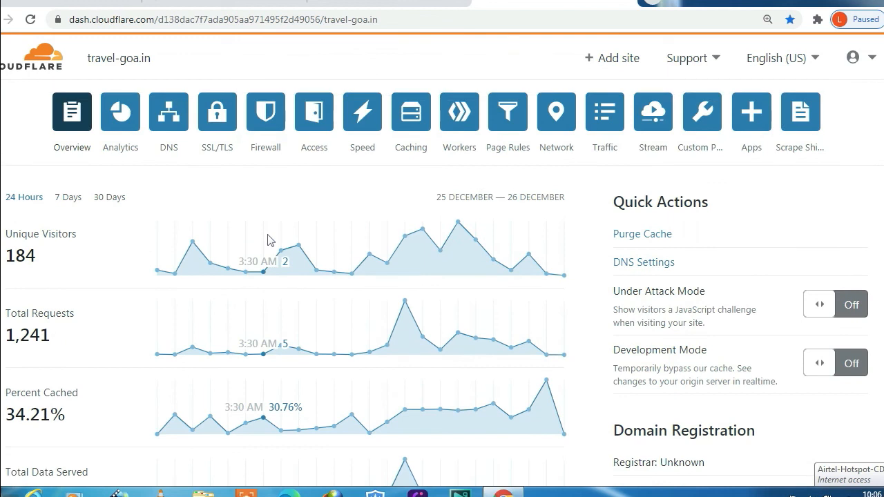